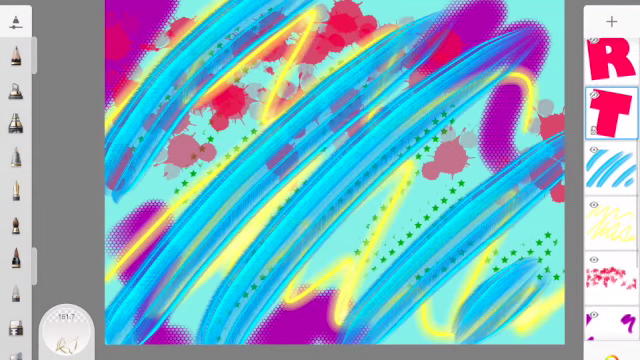
# - Start a new sketch so a blank white canvas replaces the colourful artwork
pyautogui.scroll(-3)
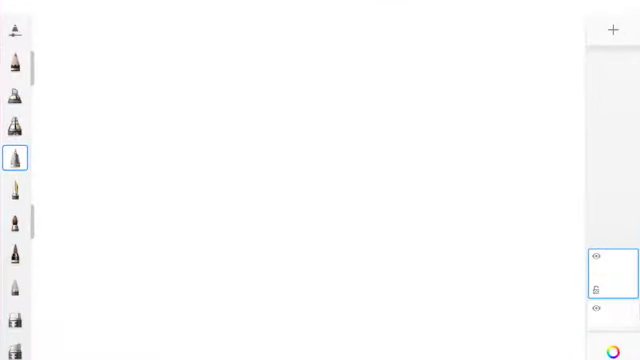
# - Draw the cake body outline: curved top edge, left side, bottom and right side in black ink
pyautogui.moveTo(108, 68); pyautogui.dragTo(292, 44)
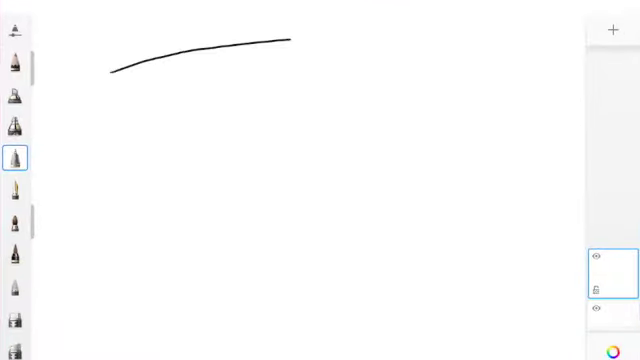
pyautogui.moveTo(290, 42); pyautogui.dragTo(540, 70)
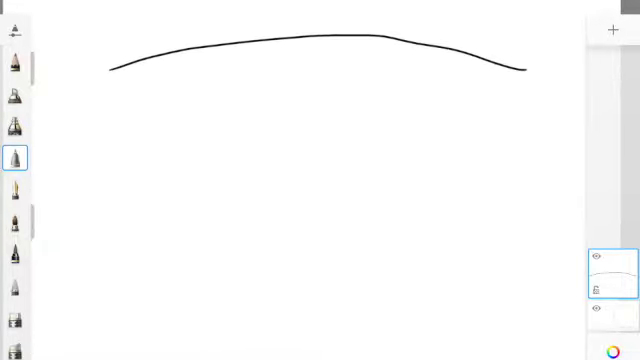
pyautogui.moveTo(108, 68); pyautogui.dragTo(88, 150)
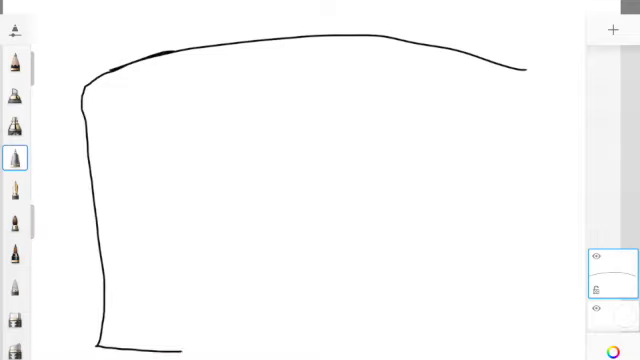
pyautogui.moveTo(528, 180); pyautogui.dragTo(536, 344)
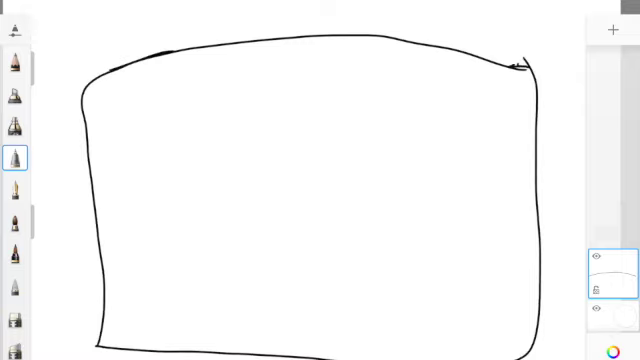
# - Sketch the candles, two wavy icing lines, big highlighted eyes and a smile on the cake
pyautogui.click(16, 348)
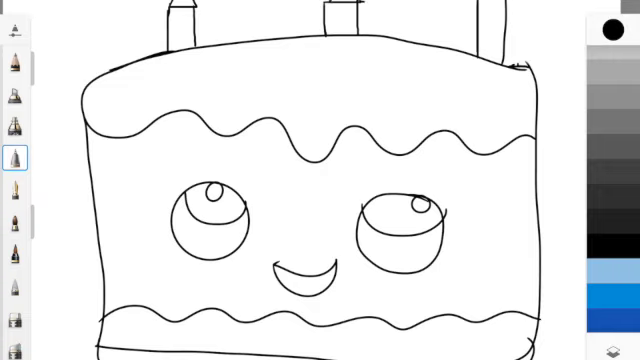
# - Fill the top icing pink and colour both big eyes light blue
pyautogui.click(610, 28)
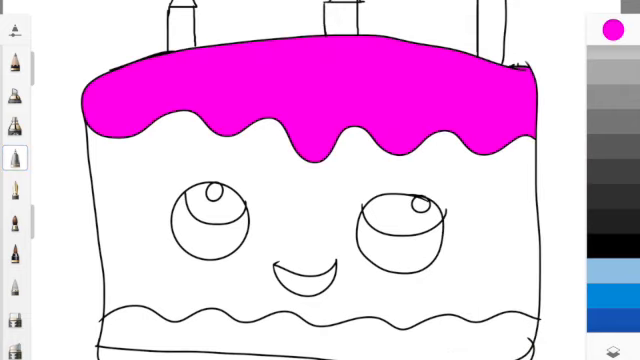
pyautogui.click(610, 28)
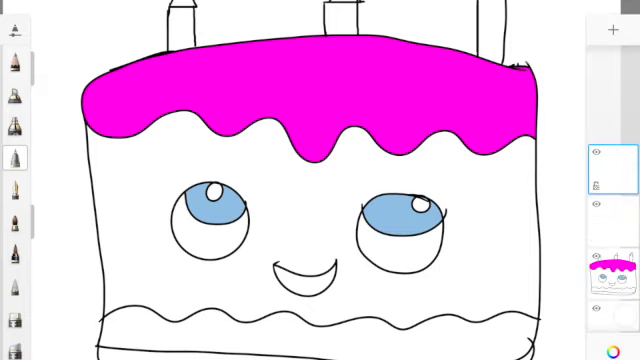
# - Adjust the current layer's options and colour the smile red
pyautogui.click(592, 168)
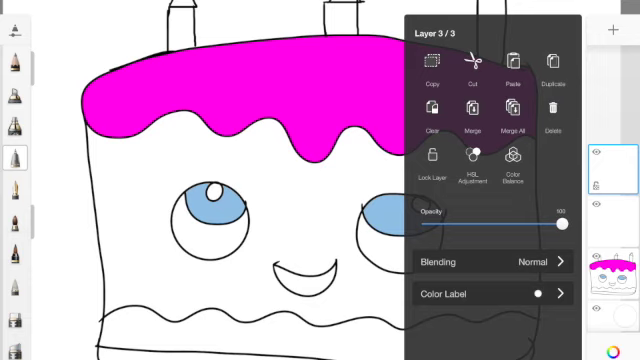
pyautogui.click(552, 108)
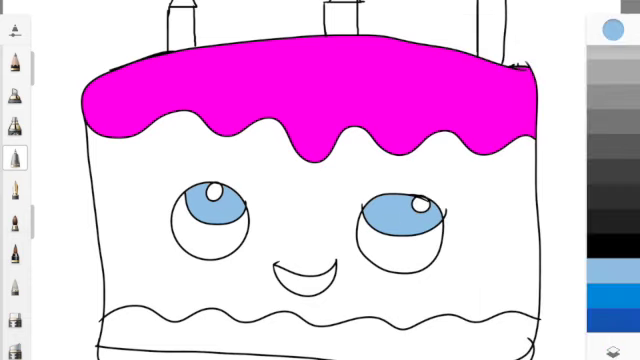
pyautogui.click(612, 30)
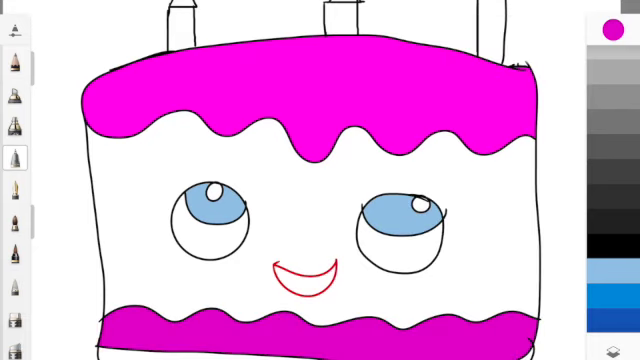
# - Fill the bottom wavy icing pink and start the cake base in blue via the colour picker
pyautogui.click(610, 24)
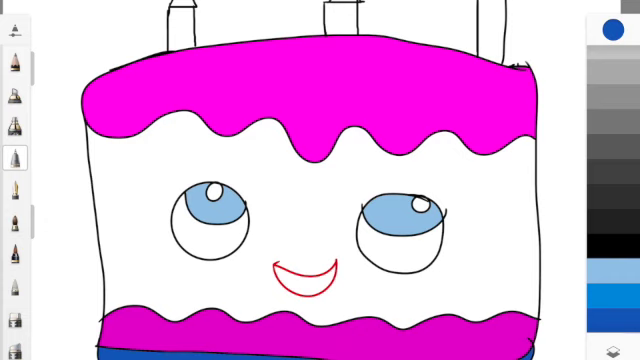
pyautogui.click(612, 28)
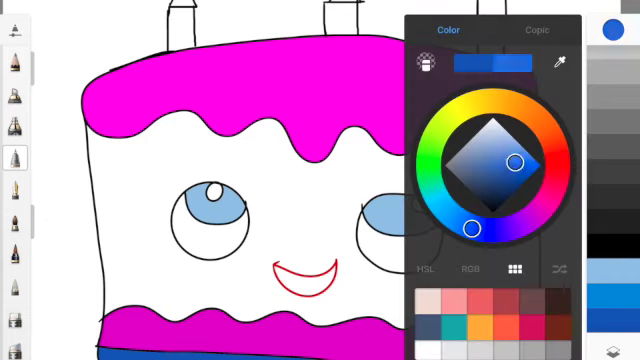